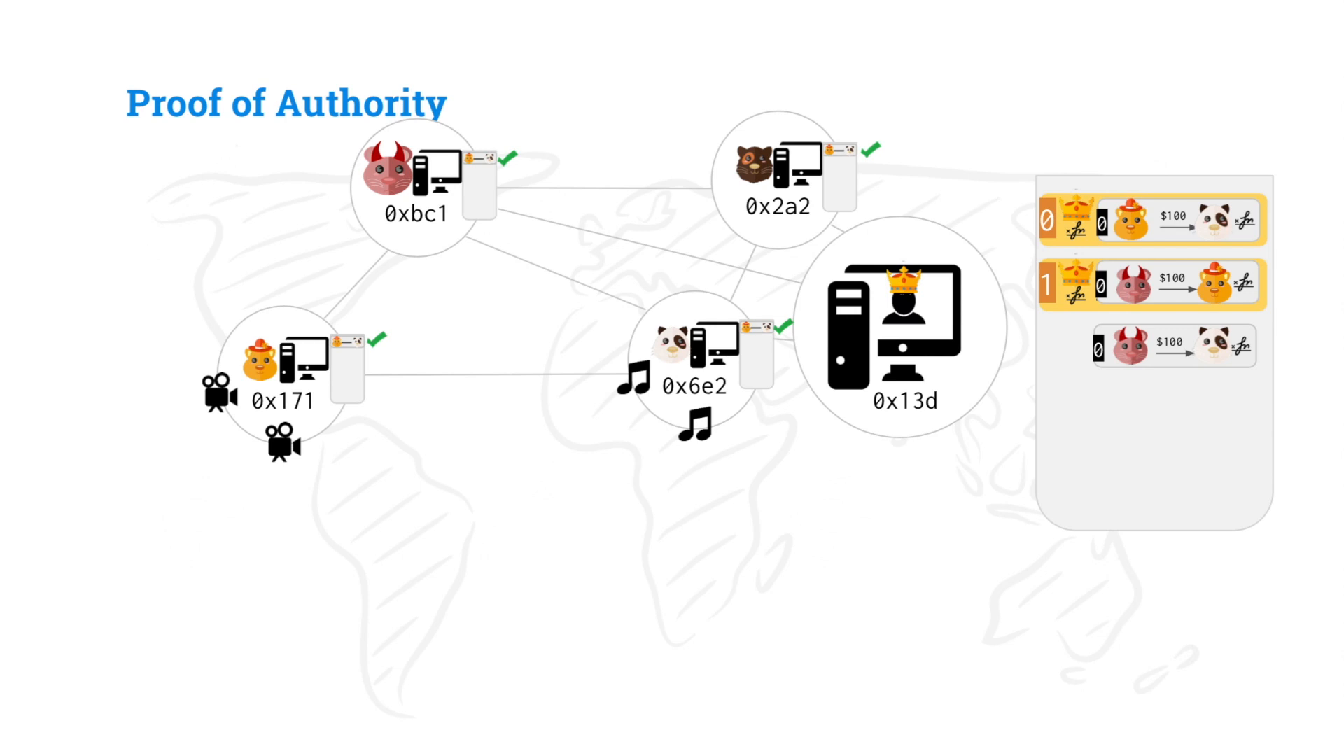
pyautogui.moveTo(1053, 290)
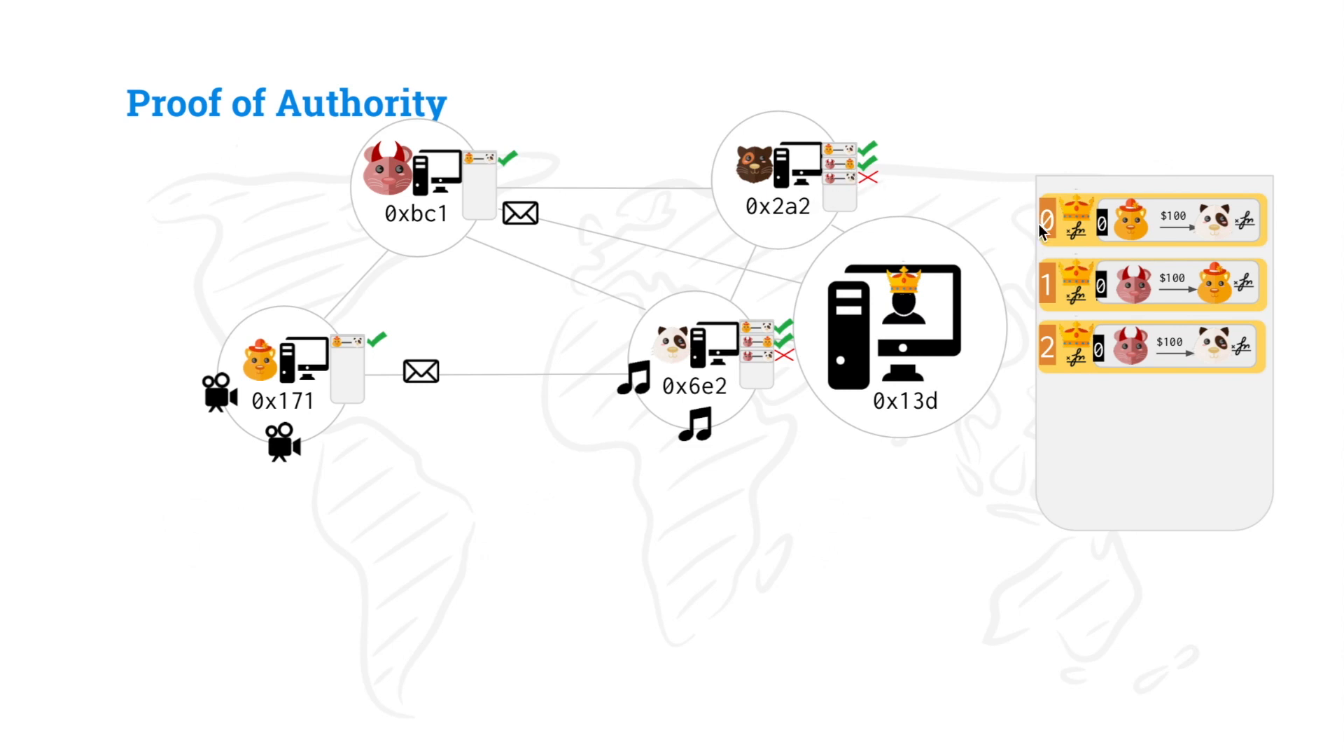
pyautogui.moveTo(1058, 393)
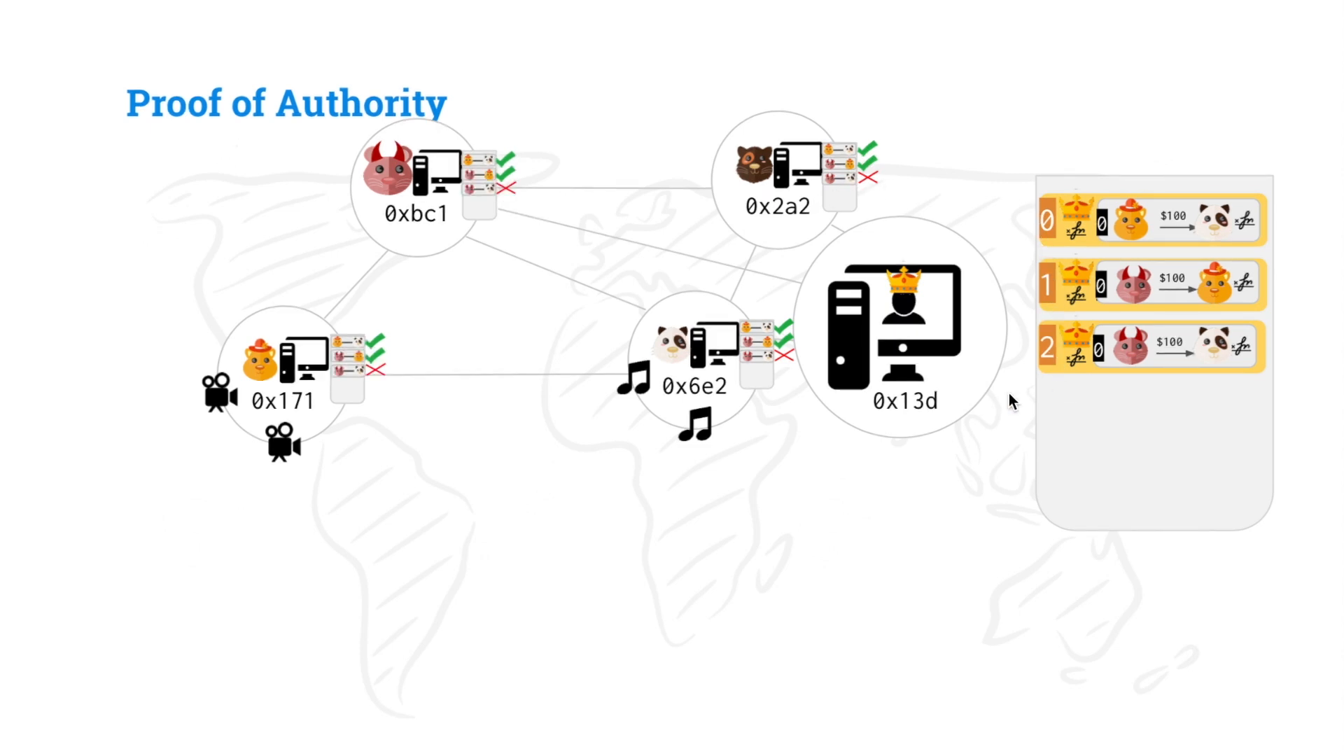
pyautogui.moveTo(1014, 252)
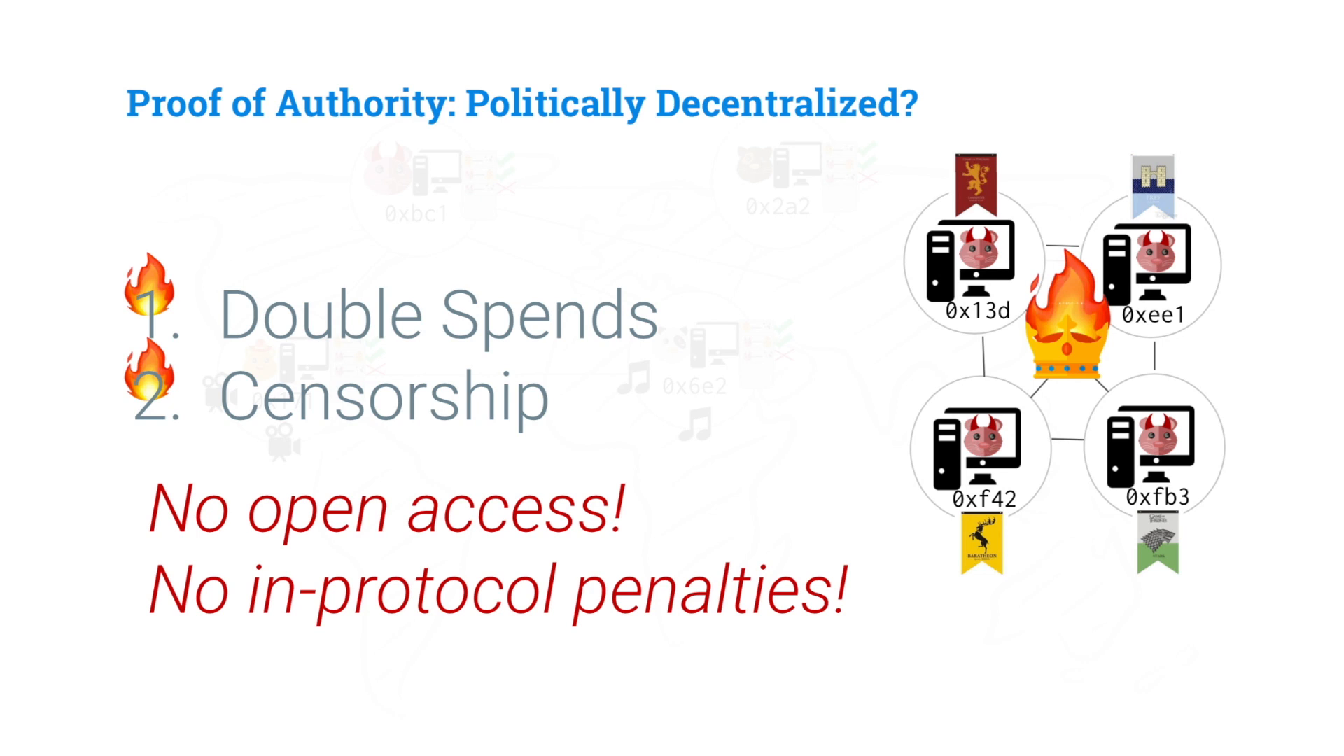
pyautogui.moveTo(885, 510)
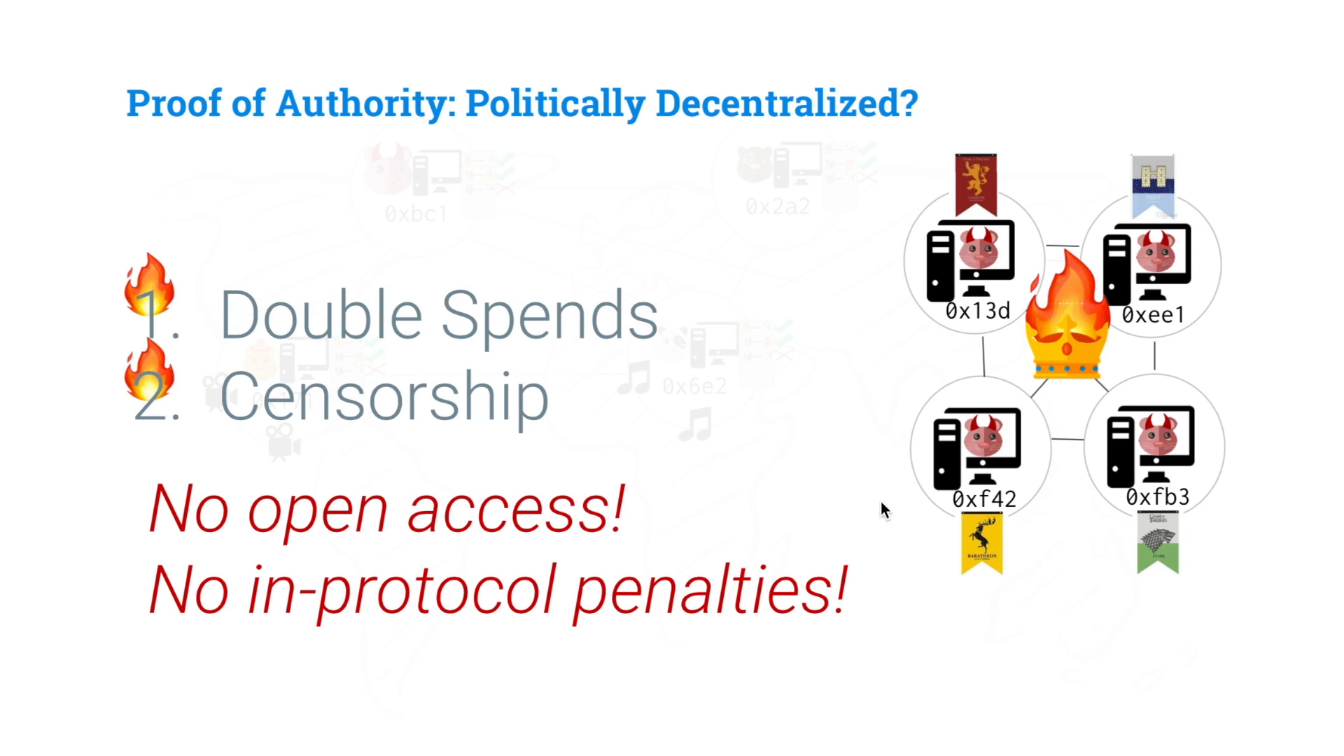
pyautogui.moveTo(1277, 517)
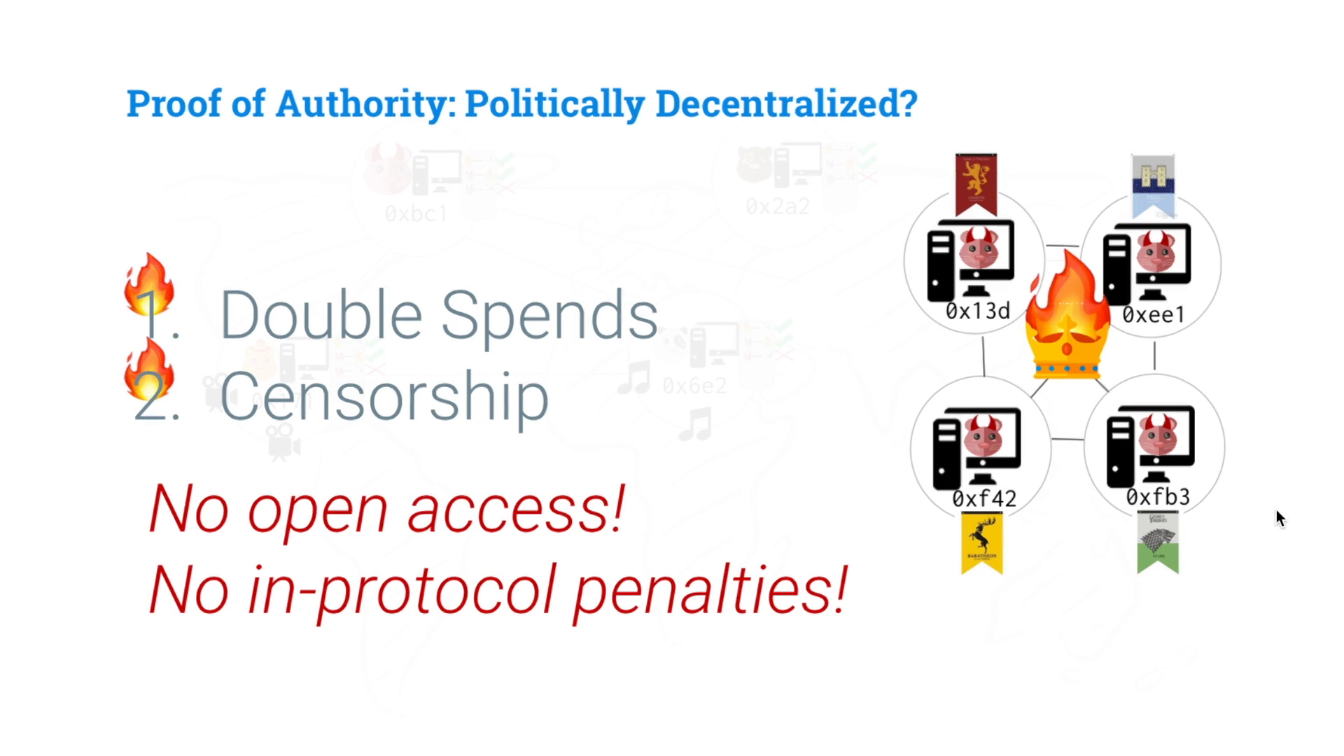